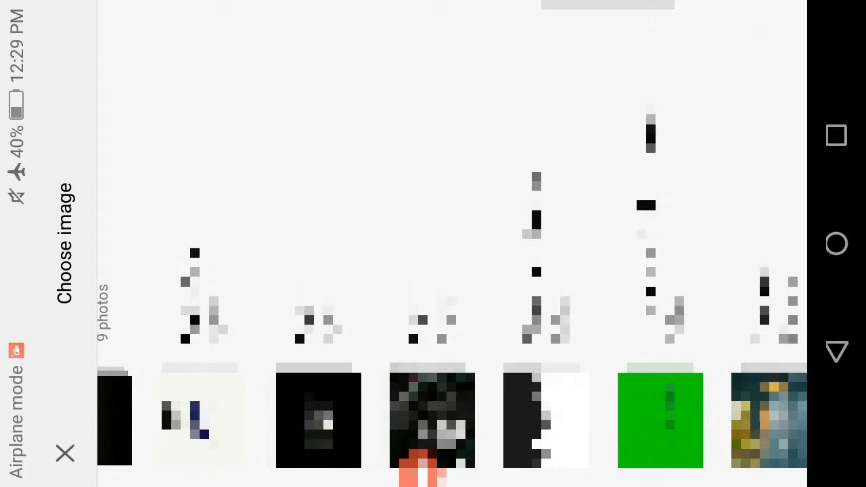
Step: Scroll the Choose image gallery and open the Eiffel Tower photo of the man in the red cap
{"action": "scroll", "scroll_direction": "left", "scroll_amount": 3}
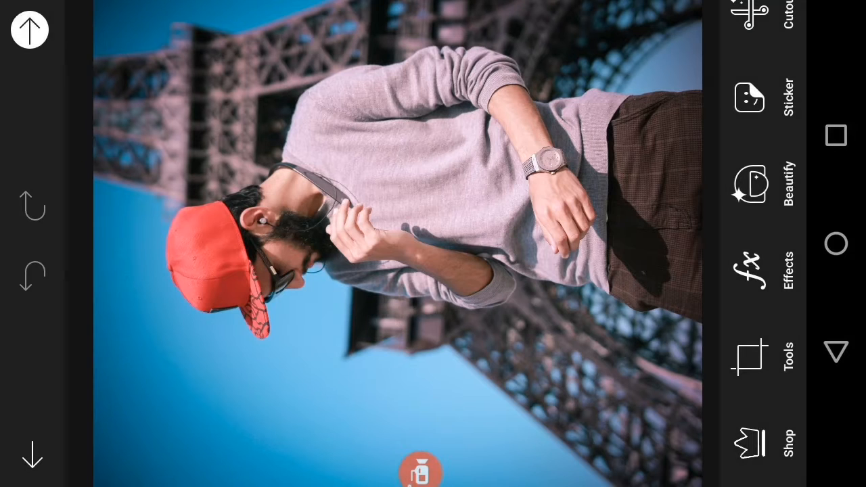
Step: Start a Draw project on a blank white canvas with a transparent layer above
{"action": "left_click", "coordinate": [749, 357]}
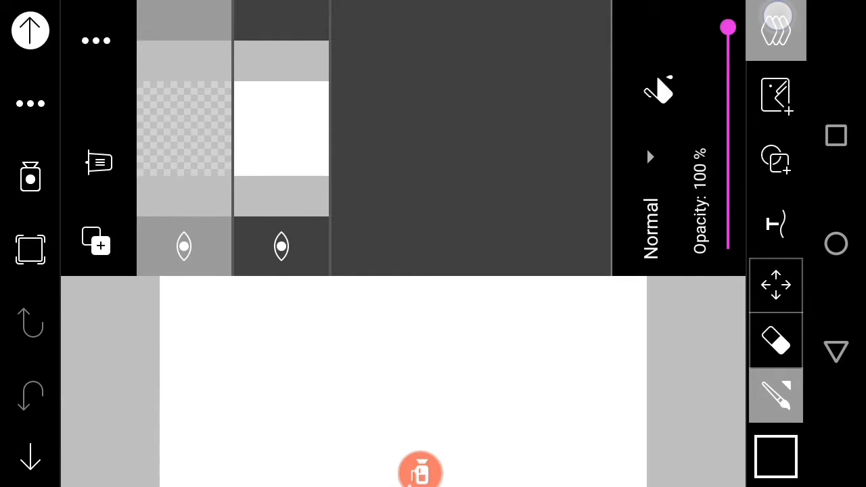
Step: Apply an orange radial gradient background and insert the black splash image as a new layer
{"action": "left_click", "coordinate": [97, 241]}
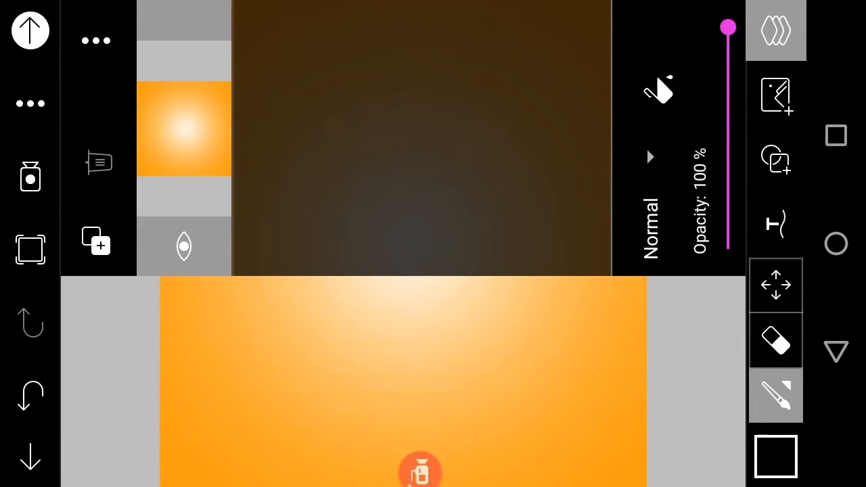
{"action": "left_click", "coordinate": [776, 96]}
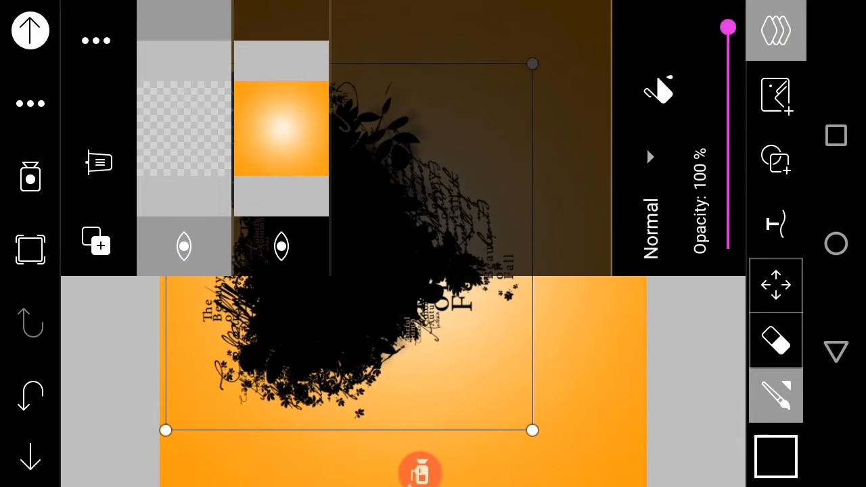
Step: Lower the black splash layer's opacity to 40%
{"action": "left_click_drag", "start_coordinate": [727, 27], "coordinate": [731, 159]}
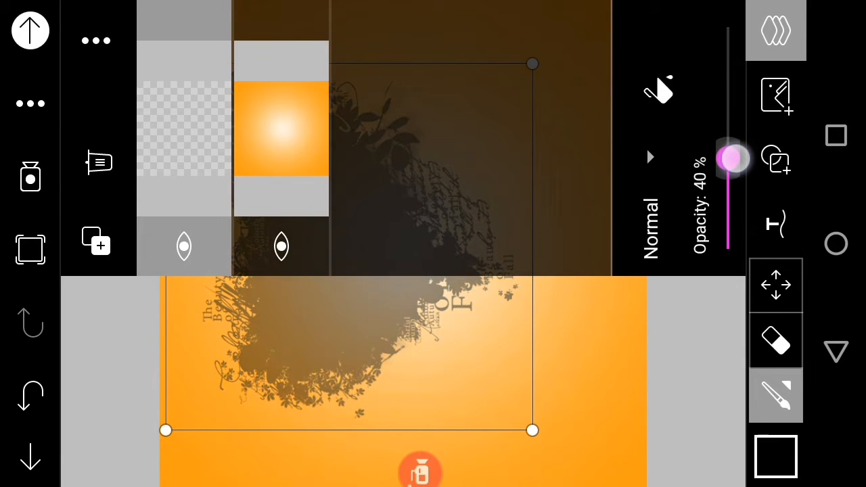
{"action": "left_click_drag", "start_coordinate": [730, 159], "coordinate": [729, 198]}
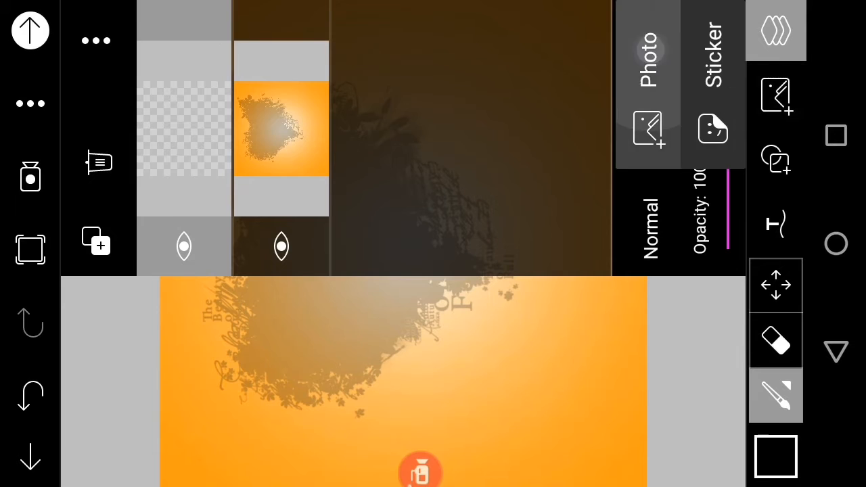
Step: Insert and enlarge the man's cutout sticker, then add the white splash photo
{"action": "left_click", "coordinate": [647, 129]}
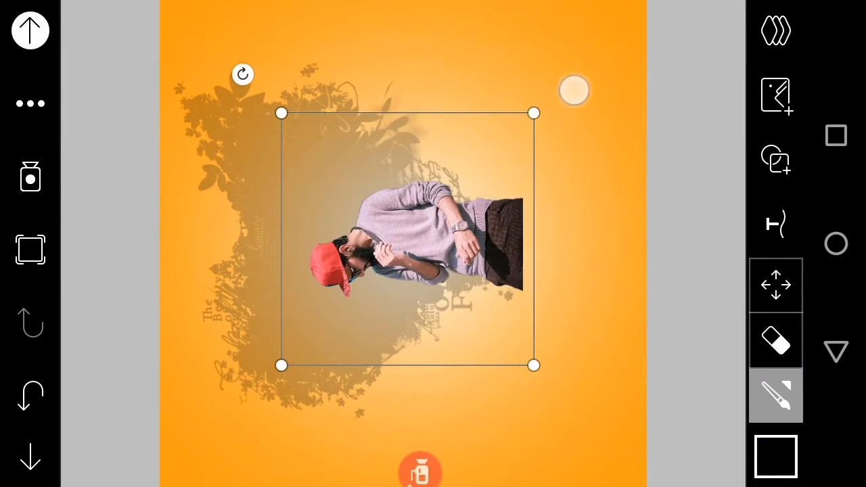
{"action": "left_click_drag", "start_coordinate": [534, 113], "coordinate": [578, 38]}
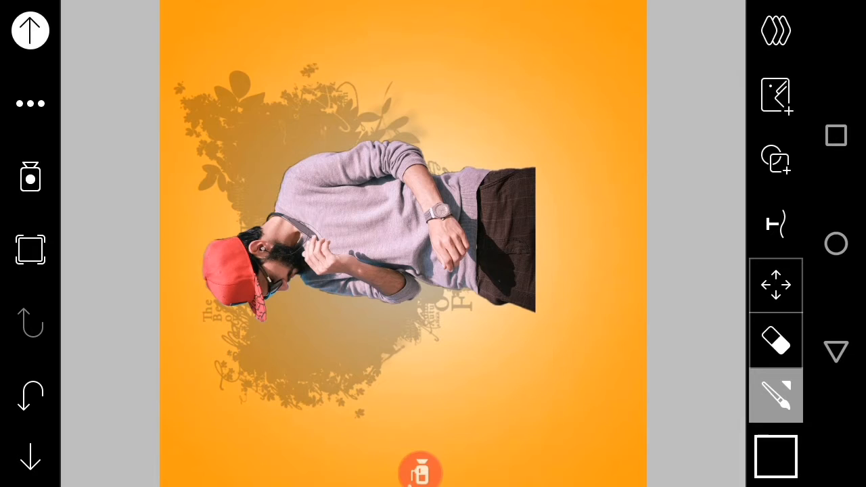
{"action": "left_click", "coordinate": [776, 31]}
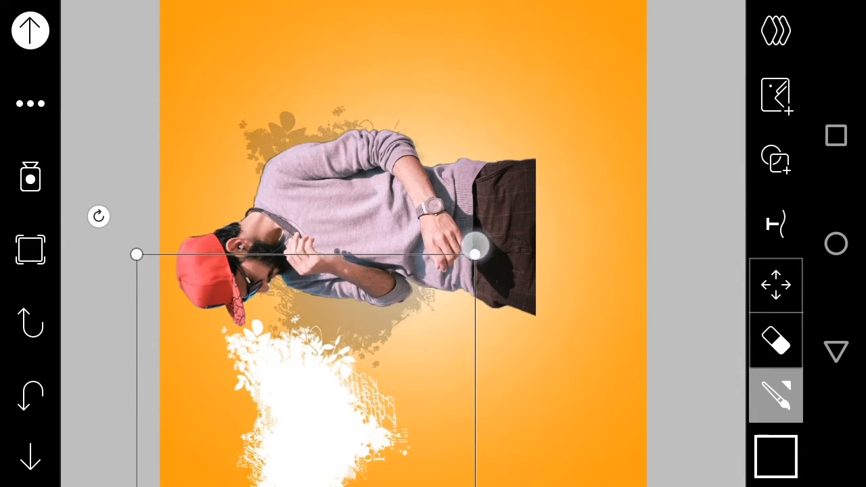
Step: Resize, rotate and position the white splash over the man's trousers, then apply it
{"action": "left_click_drag", "start_coordinate": [475, 254], "coordinate": [572, 214]}
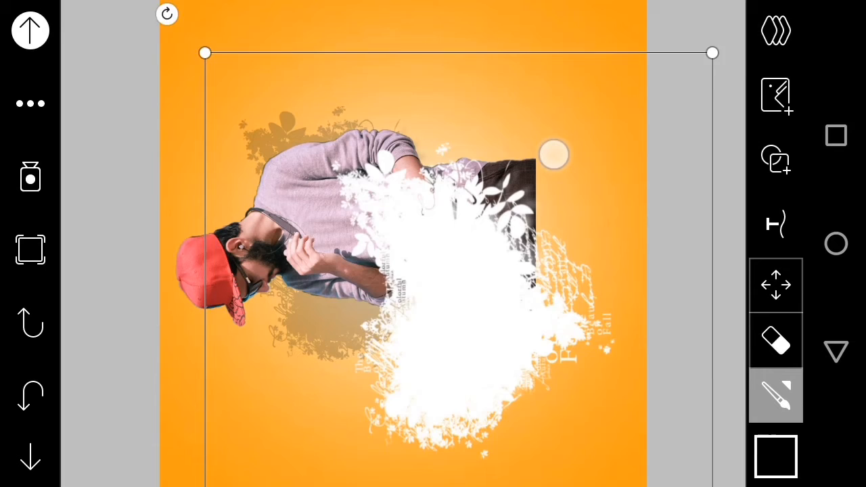
{"action": "left_click_drag", "start_coordinate": [554, 154], "coordinate": [150, 367]}
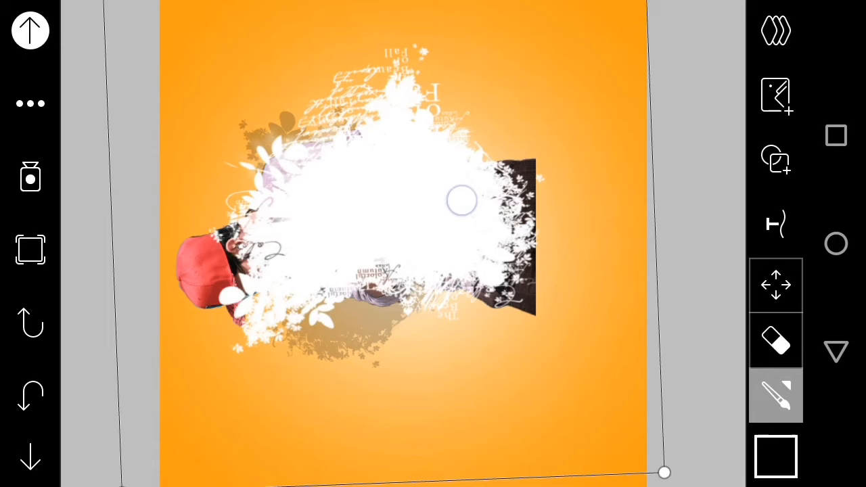
{"action": "left_click_drag", "start_coordinate": [664, 472], "coordinate": [587, 350]}
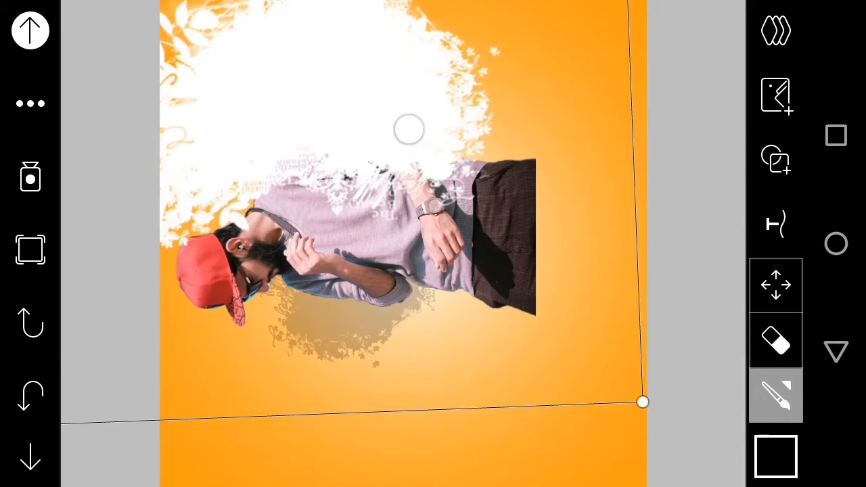
{"action": "left_click_drag", "start_coordinate": [643, 403], "coordinate": [702, 449]}
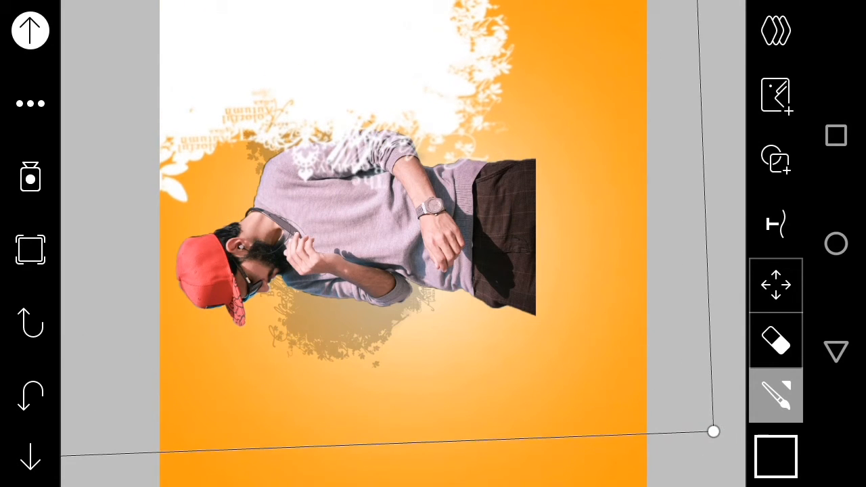
{"action": "left_click_drag", "start_coordinate": [714, 431], "coordinate": [636, 423]}
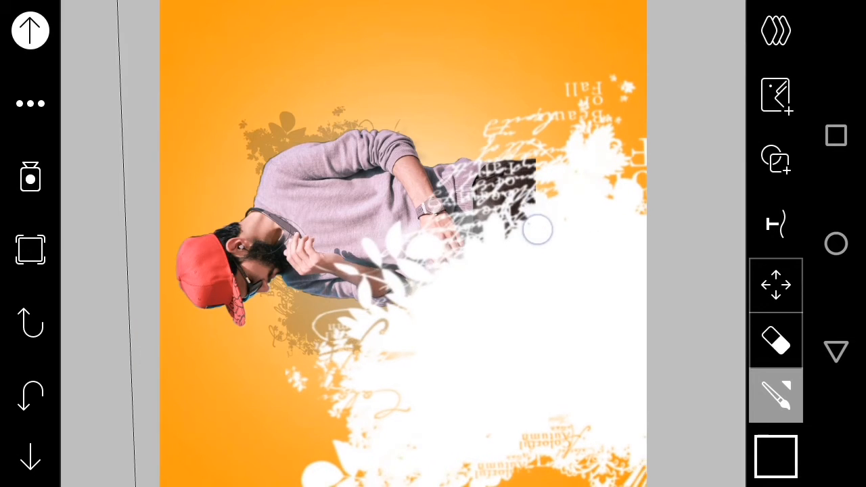
{"action": "left_click_drag", "start_coordinate": [538, 230], "coordinate": [453, 196]}
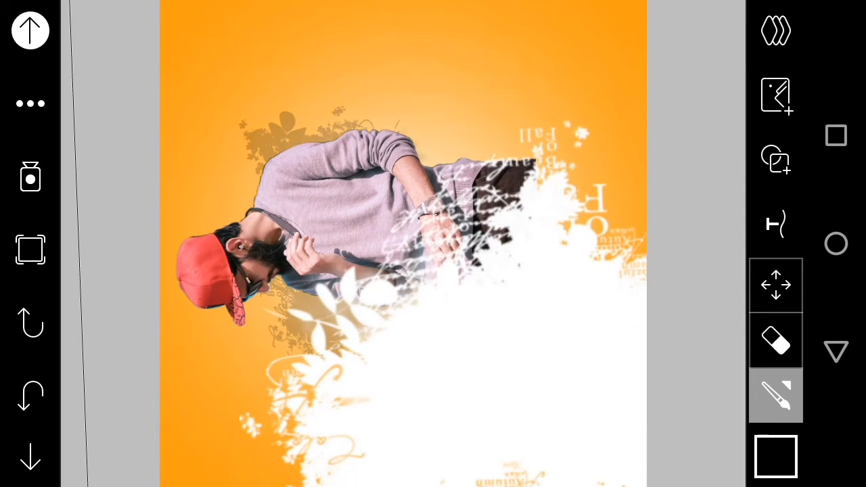
{"action": "left_click", "coordinate": [776, 30]}
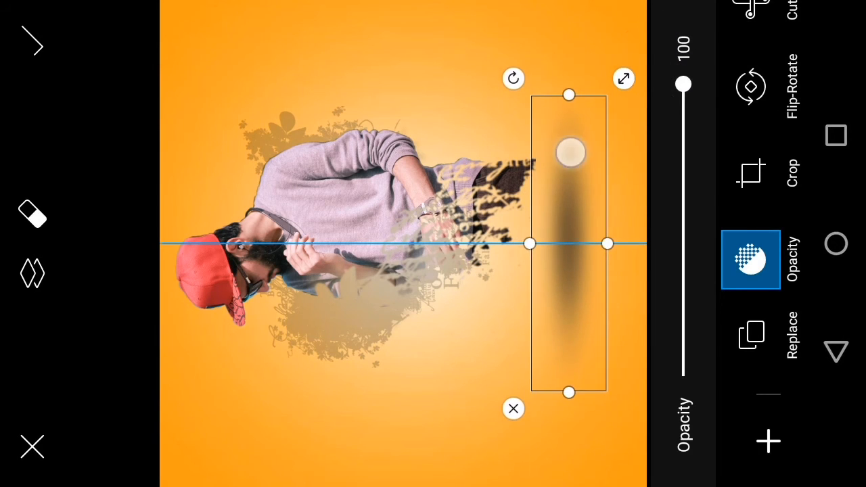
Step: Set the shadow's opacity to 74 and the 'Music lover' text image's opacity to 95
{"action": "left_click_drag", "start_coordinate": [683, 84], "coordinate": [684, 160]}
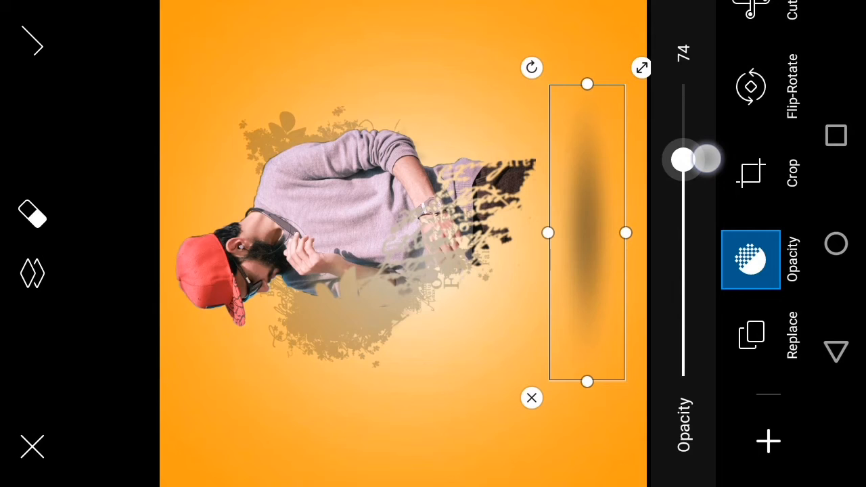
{"action": "left_click_drag", "start_coordinate": [704, 160], "coordinate": [688, 163]}
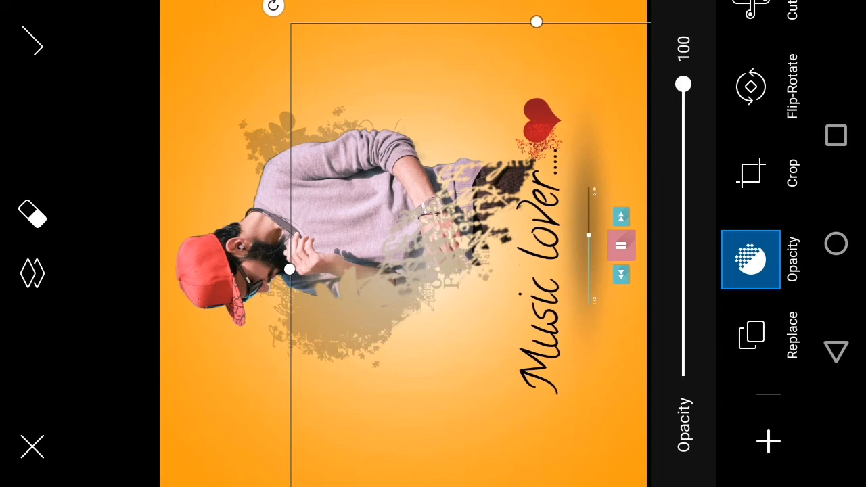
{"action": "left_click_drag", "start_coordinate": [682, 84], "coordinate": [683, 130]}
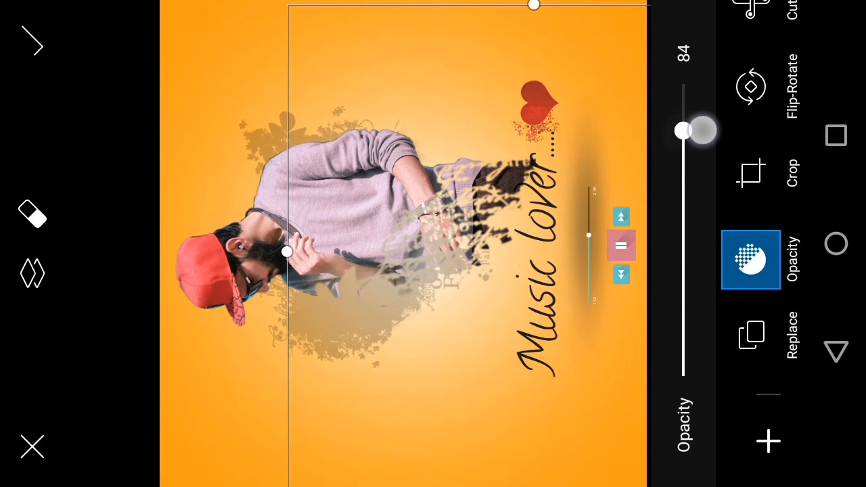
{"action": "left_click_drag", "start_coordinate": [683, 130], "coordinate": [683, 98]}
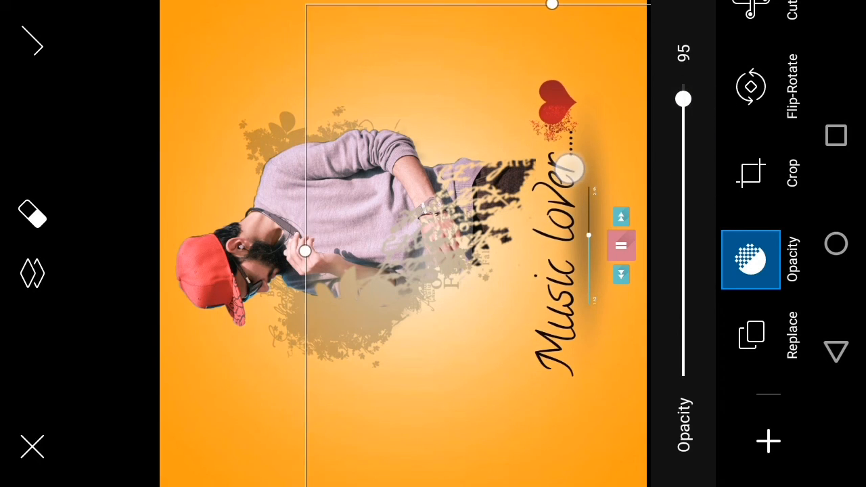